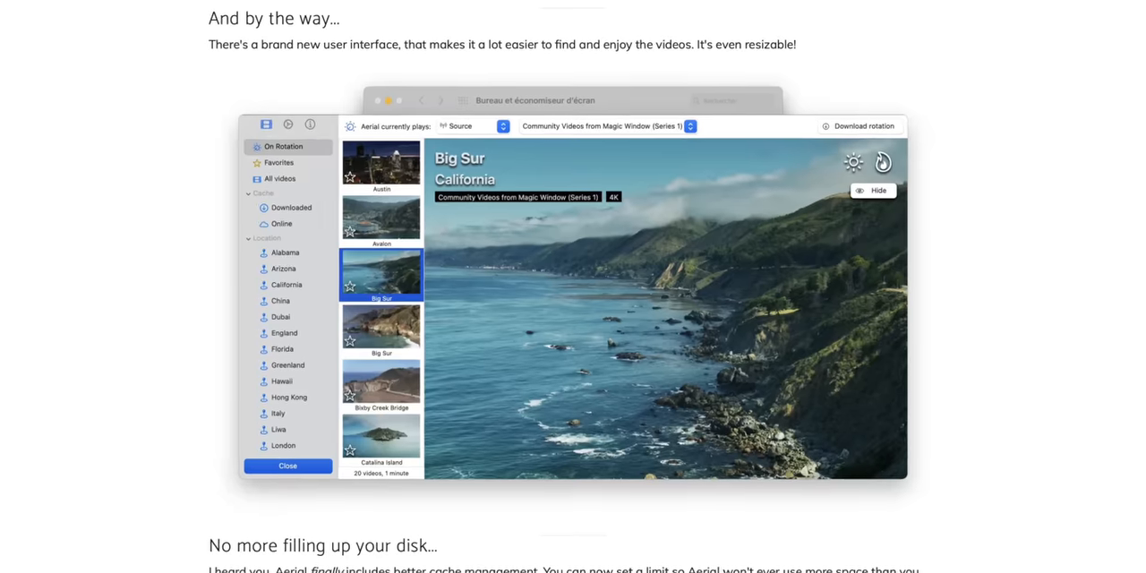
{"action": "scroll", "scroll_direction": "down", "scroll_amount": 3}
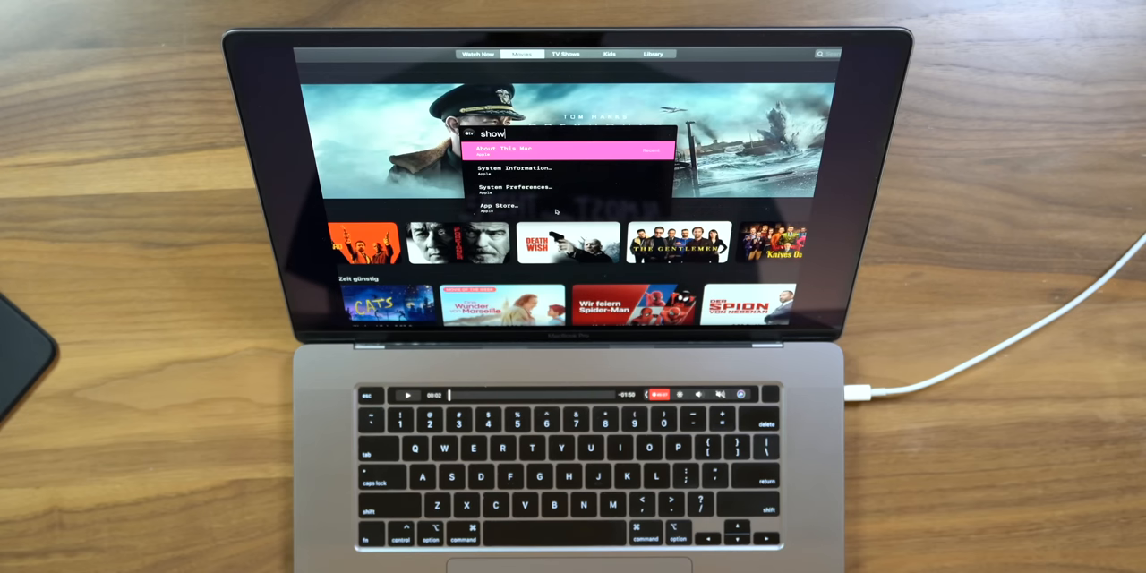
{"action": "type", "text": "final"}
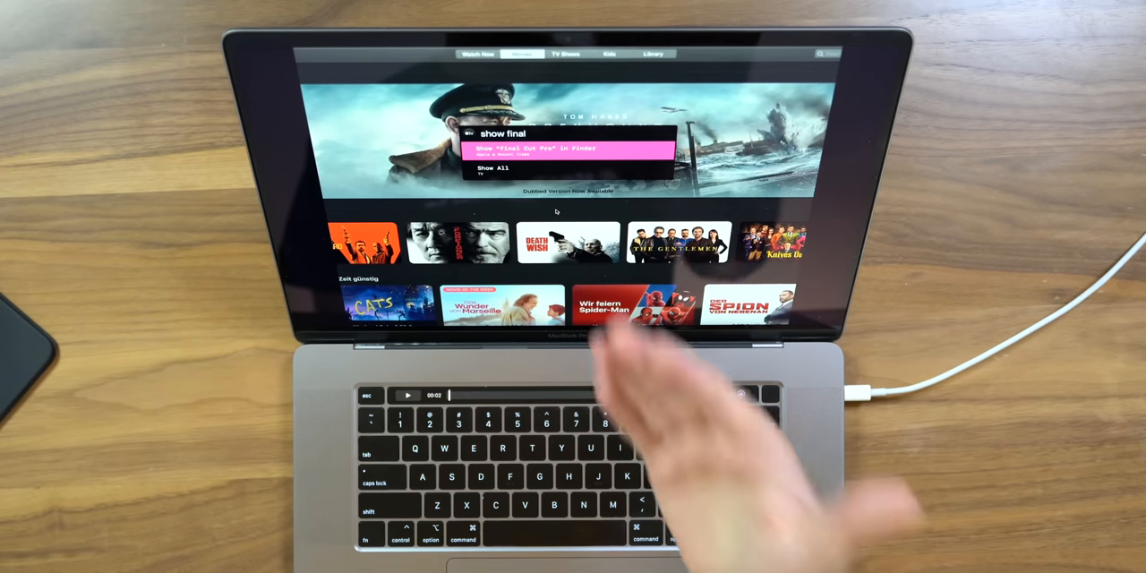